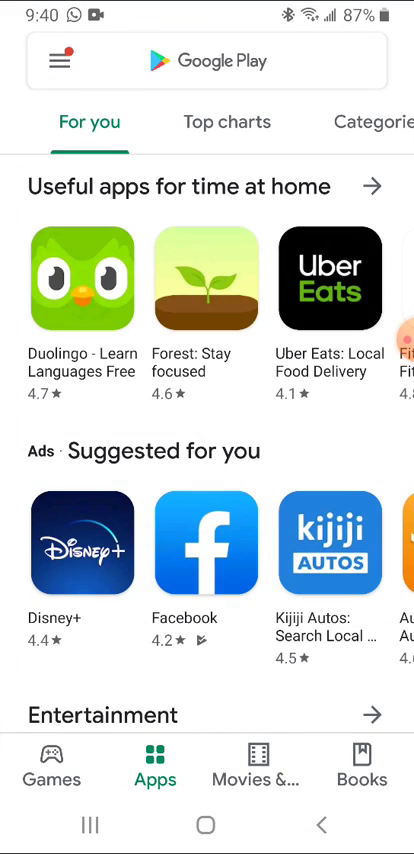
Search the Play Store for turboscan and install the TurboScan scanner app.
left_click(210, 60)
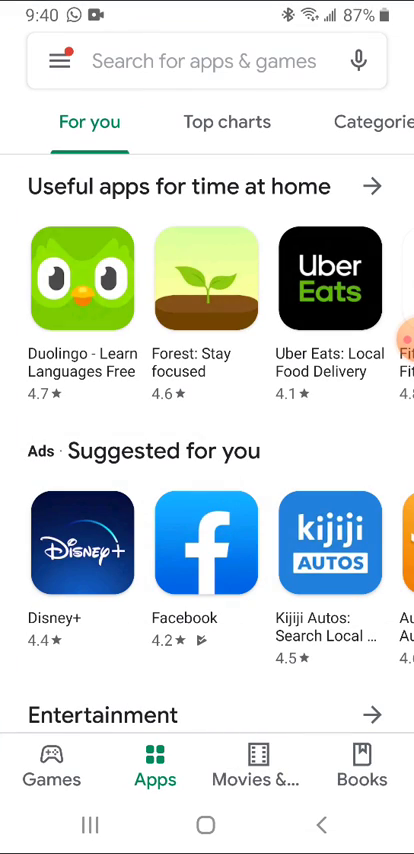
left_click(208, 60)
type("turboscan")
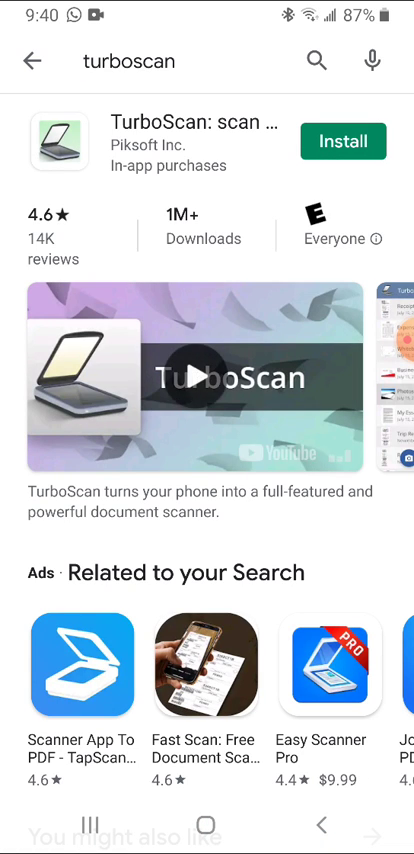
left_click(342, 140)
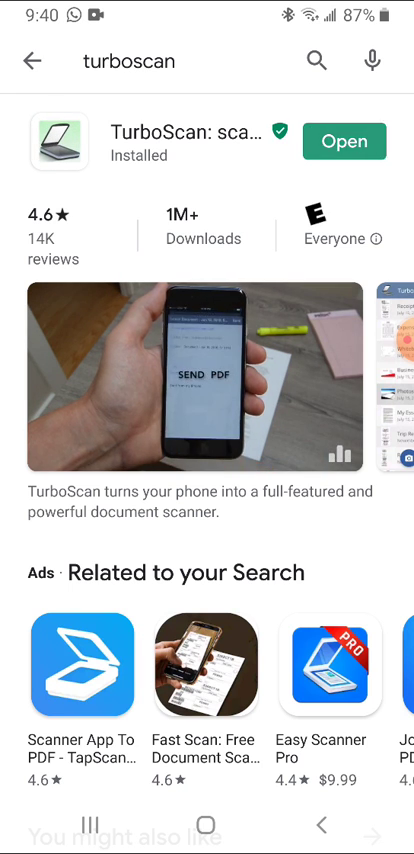
Launch TurboScan and allow it access to photos, media and files.
left_click(344, 140)
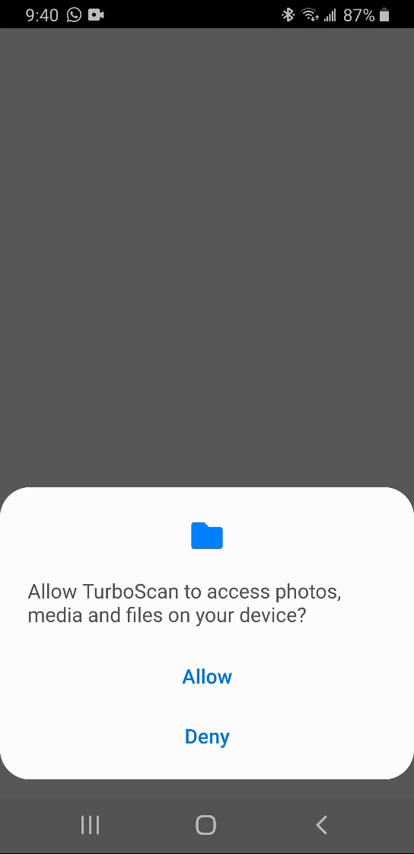
left_click(208, 676)
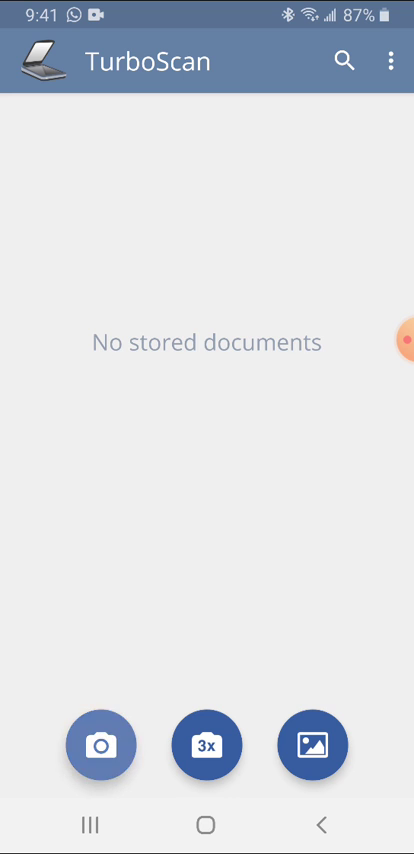
Start a new camera scan, allowing TurboScan to use the camera for page 1.
left_click(100, 744)
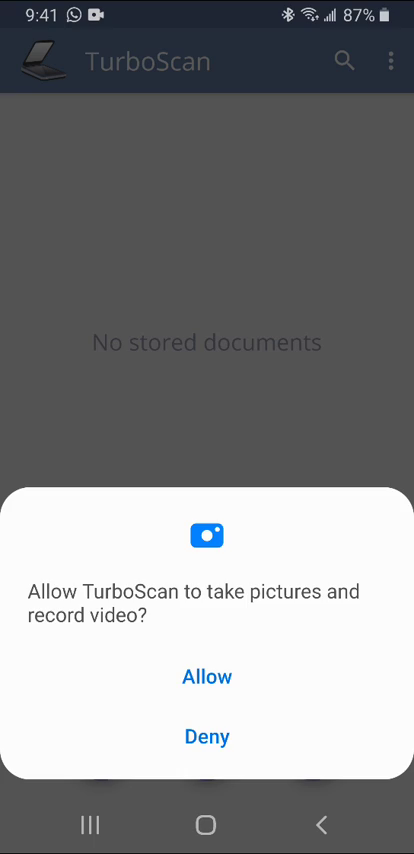
left_click(206, 676)
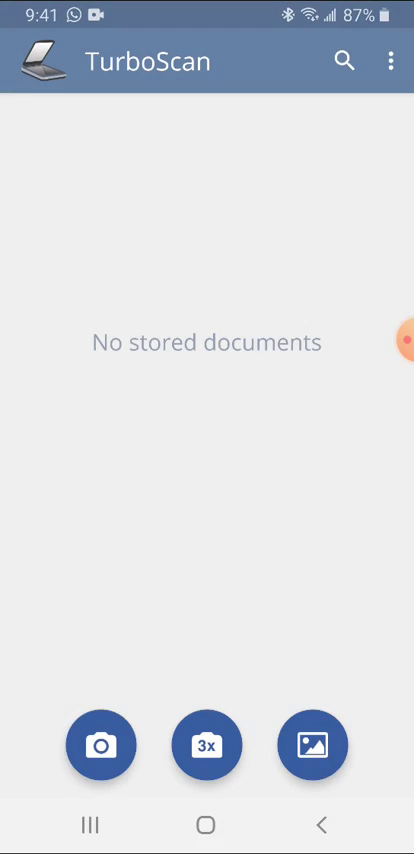
left_click(100, 744)
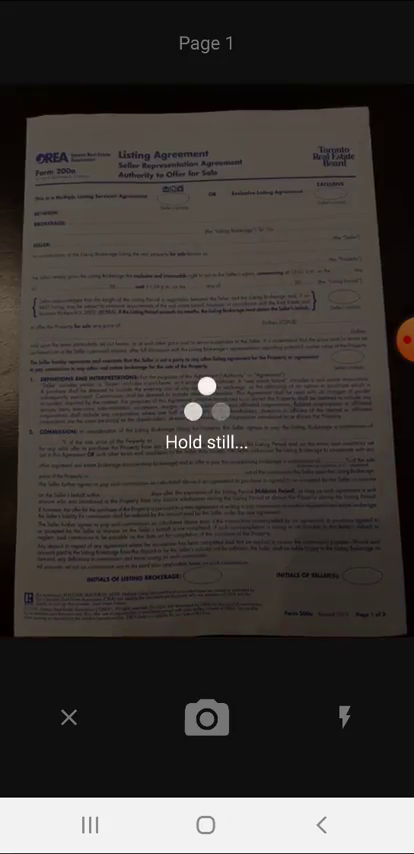
Capture page 1 of the listing agreement and accept the black-and-white scan.
left_click(206, 716)
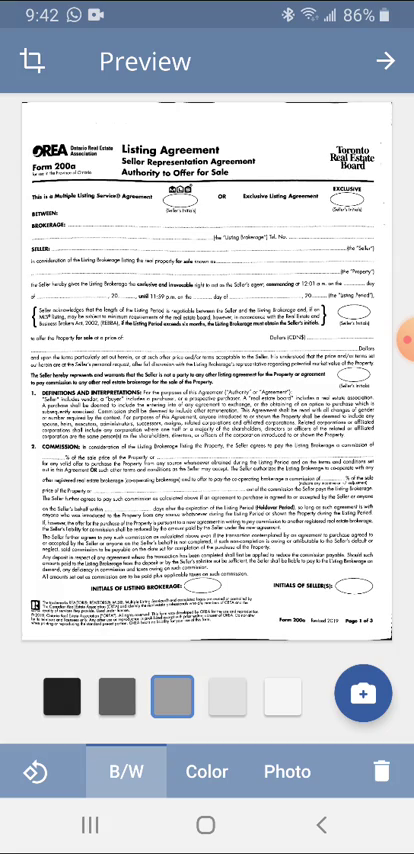
left_click(362, 692)
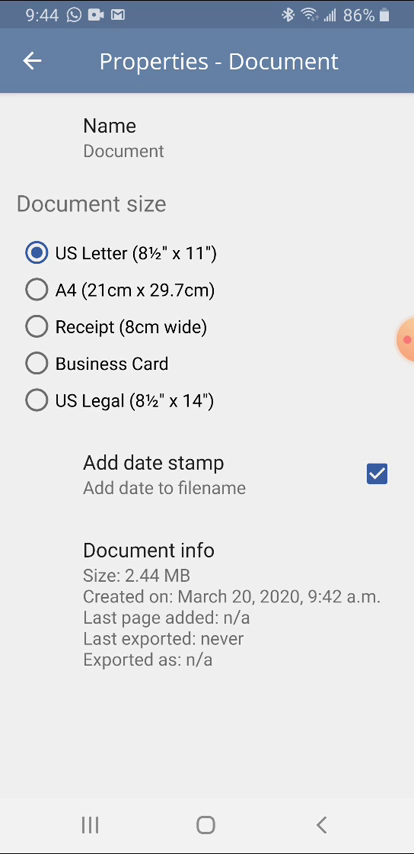
Keep US Letter with date stamp in Properties and save the two-page document.
left_click(32, 60)
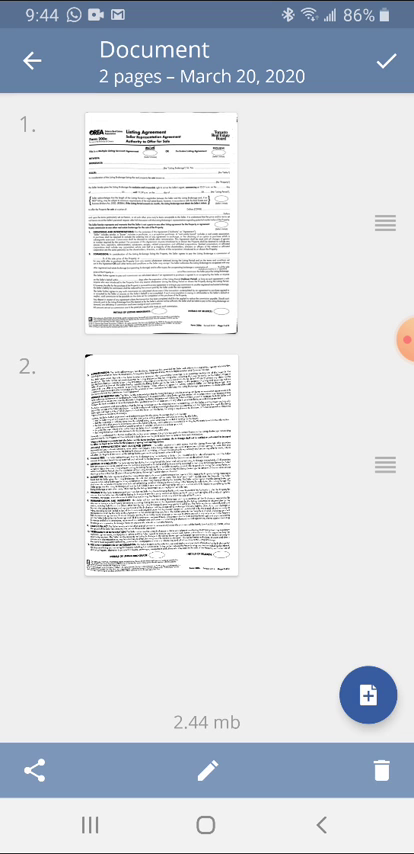
Share the two-page document via Send as PDF, creating an email with the PDF attached.
left_click(36, 770)
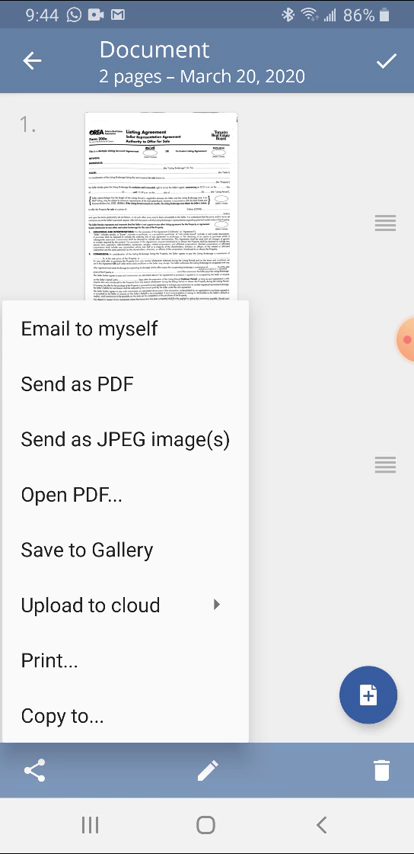
left_click(92, 328)
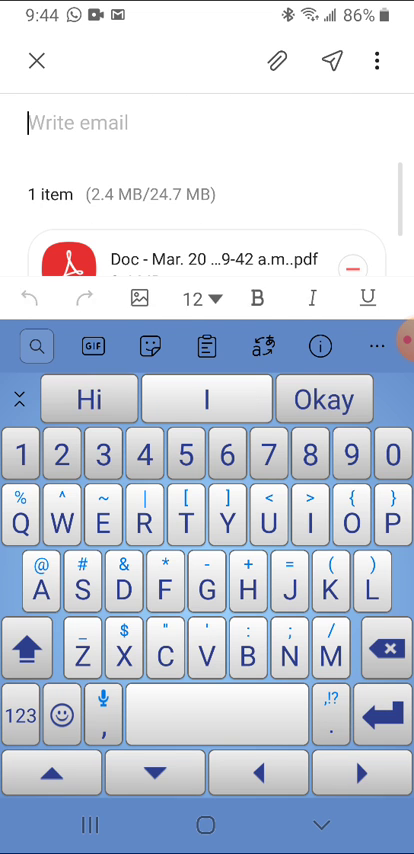
Write 'Scanned doc.' in the email body and send the email with the PDF.
type("Sca")
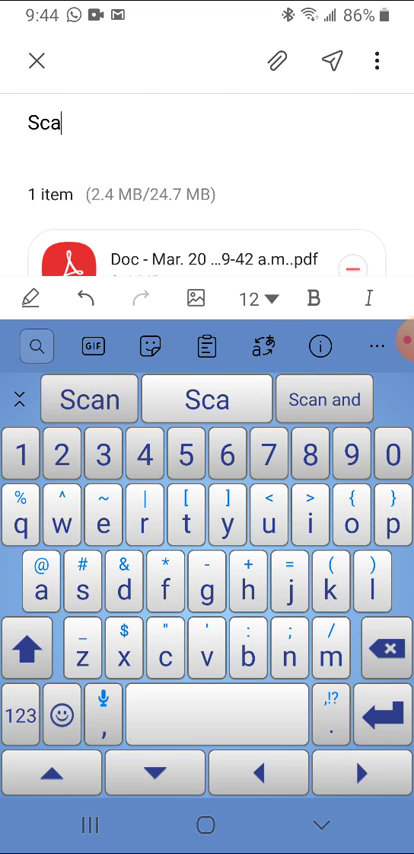
left_click(204, 400)
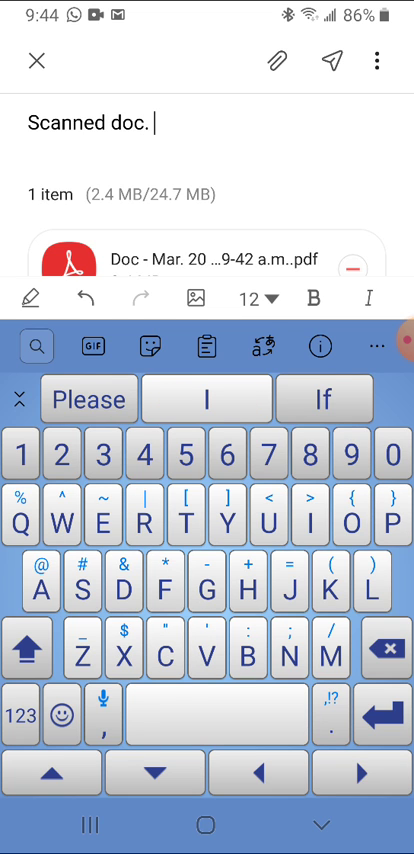
left_click(200, 258)
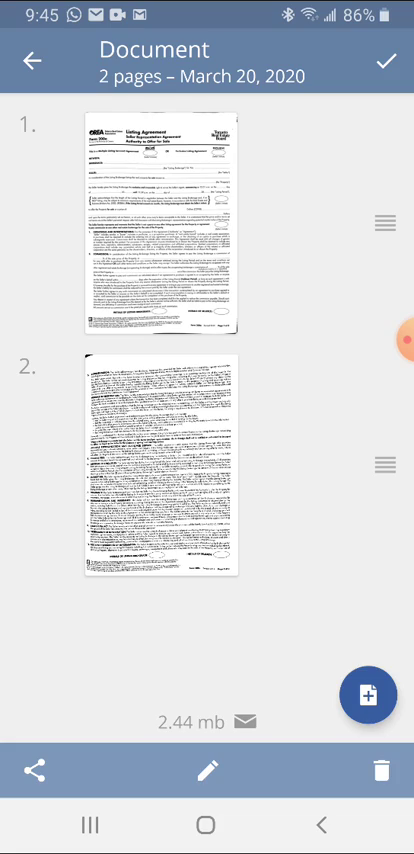
Start adding another page, then leave the camera to view page 1 of the document.
left_click(162, 480)
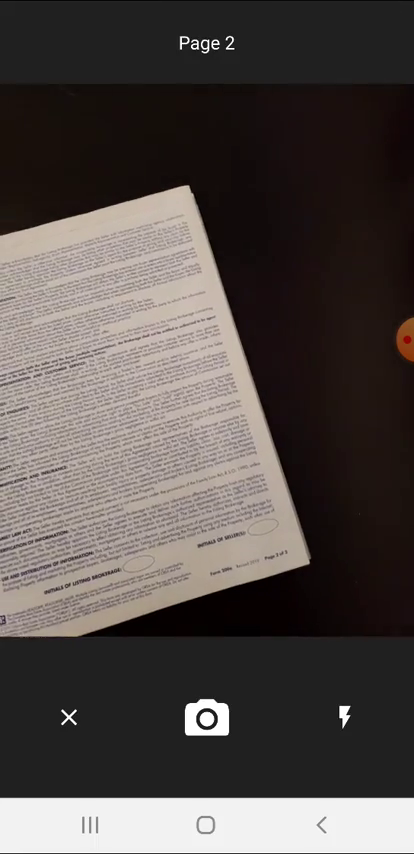
left_click(206, 716)
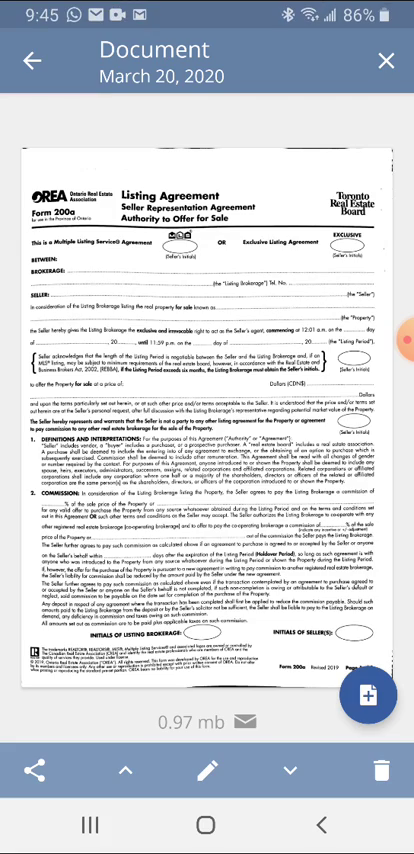